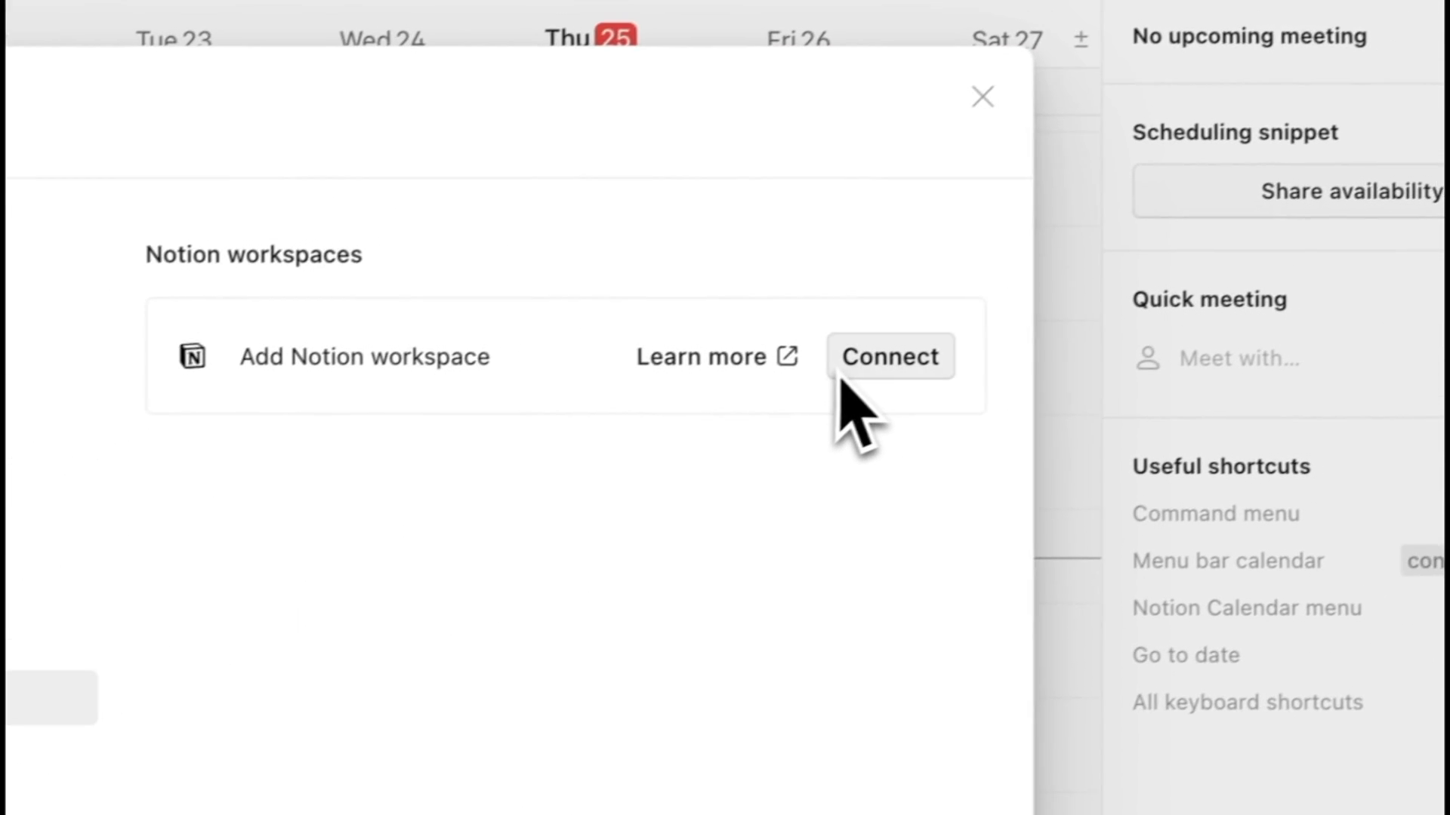
Step: Connect a Notion workspace under Notion workspaces in Notion Calendar settings
{"action": "left_click", "coordinate": [889, 355]}
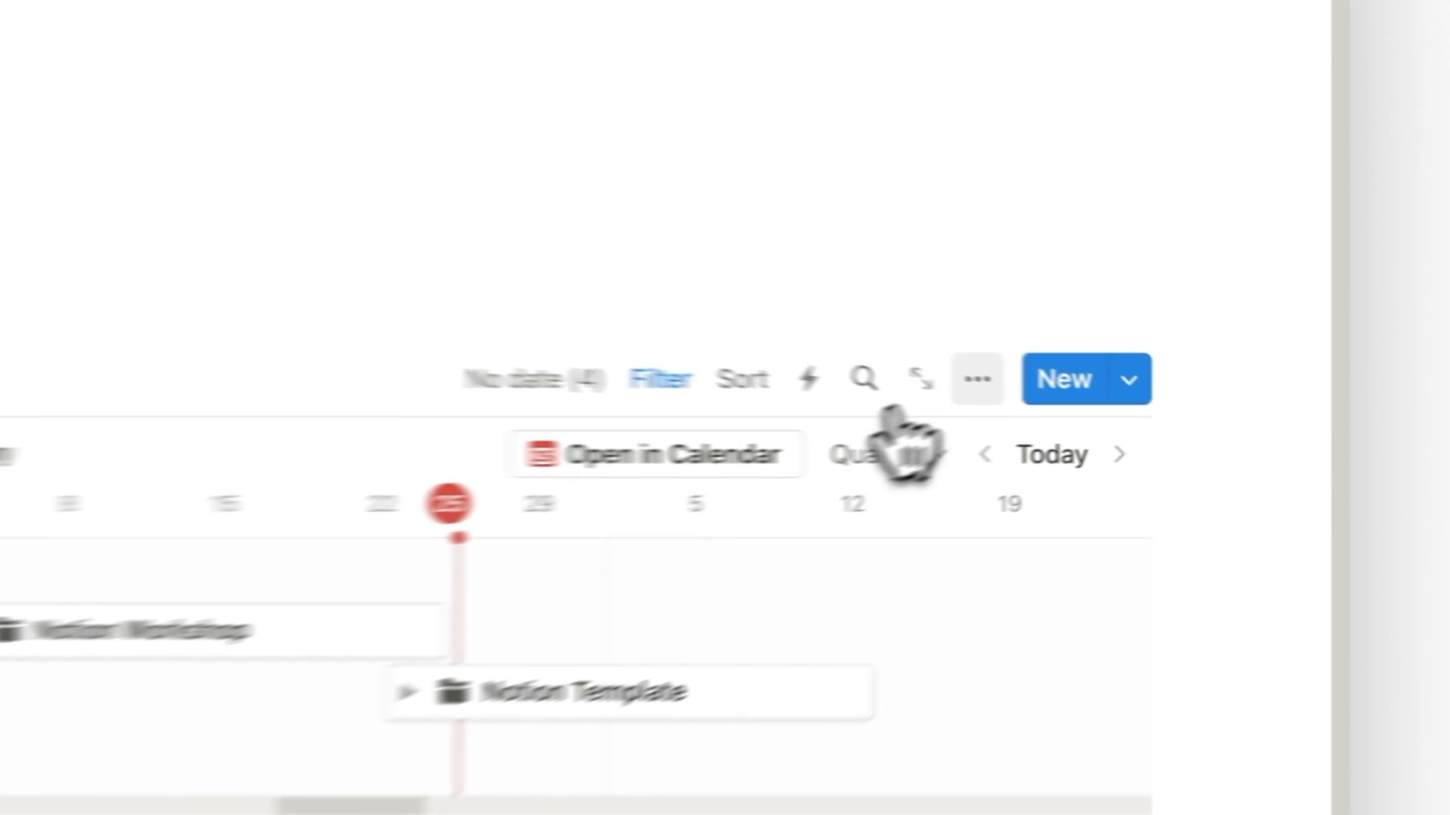
Step: Open the Projects database in Notion Calendar, then show Notion's sidebar of private pages
{"action": "left_click", "coordinate": [976, 379]}
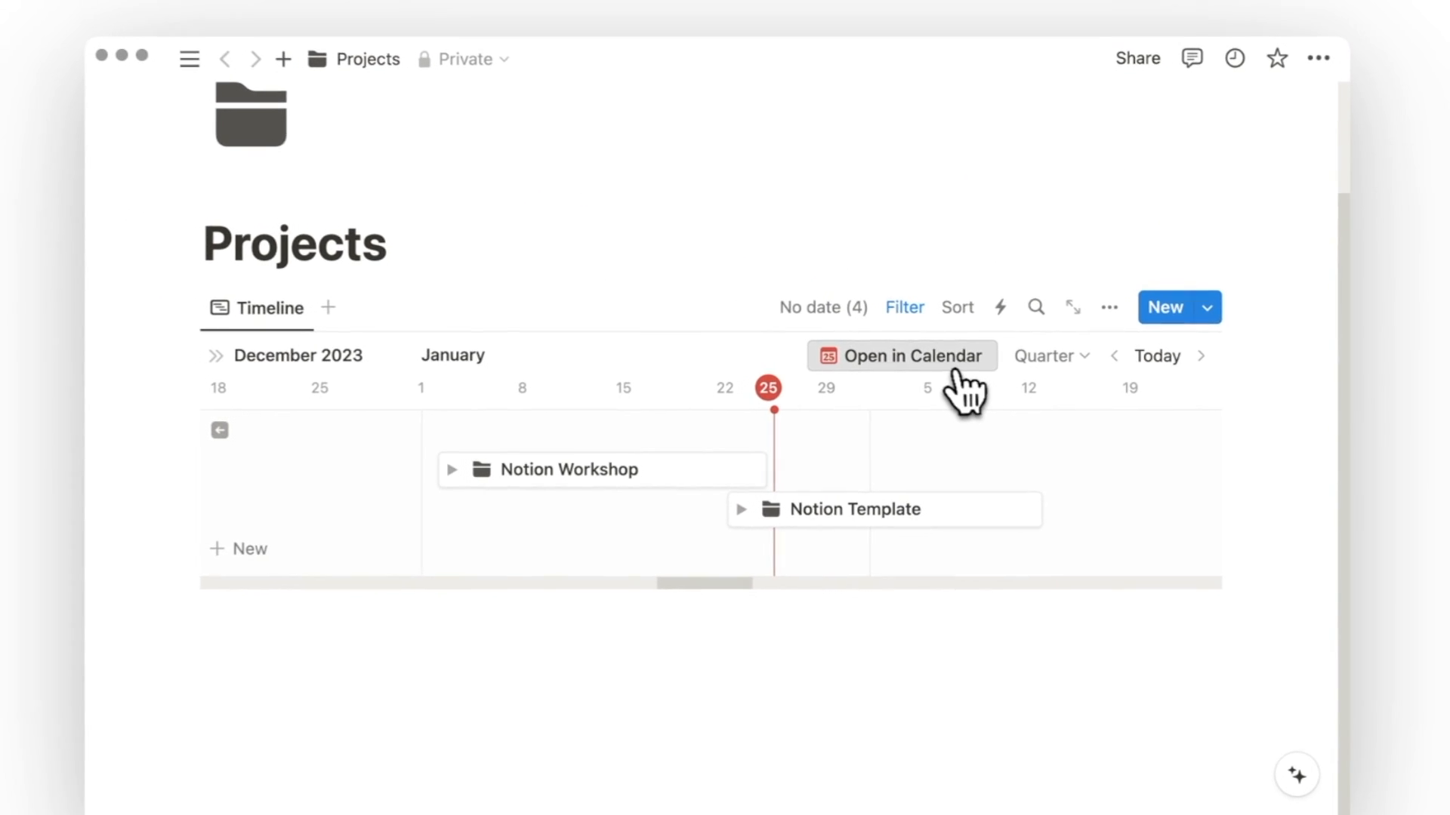
{"action": "left_click", "coordinate": [899, 356]}
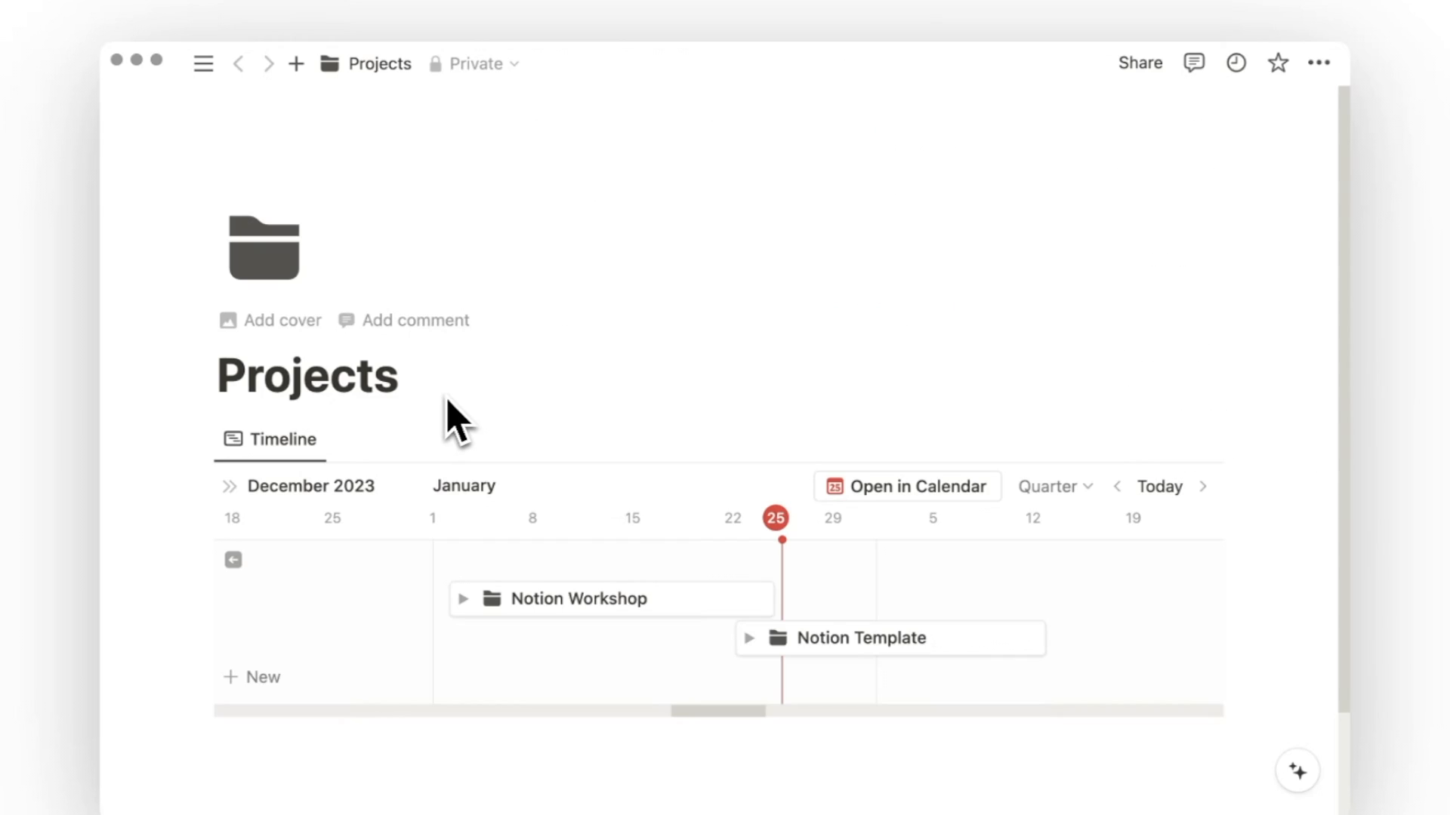
{"action": "left_click", "coordinate": [202, 63]}
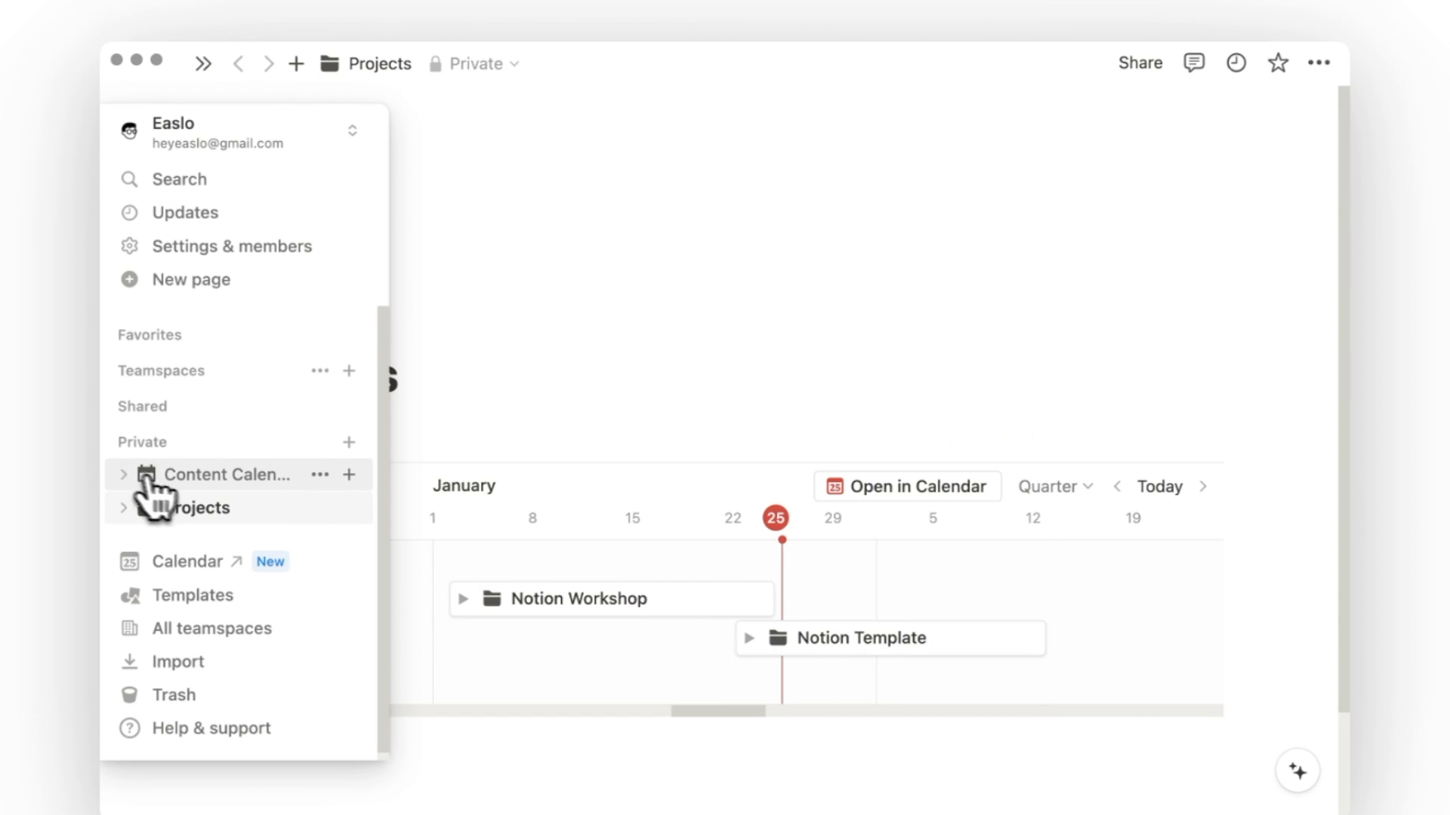
Step: Open the Content Calendar page from the sidebar and send it to Notion Calendar
{"action": "left_click", "coordinate": [228, 473]}
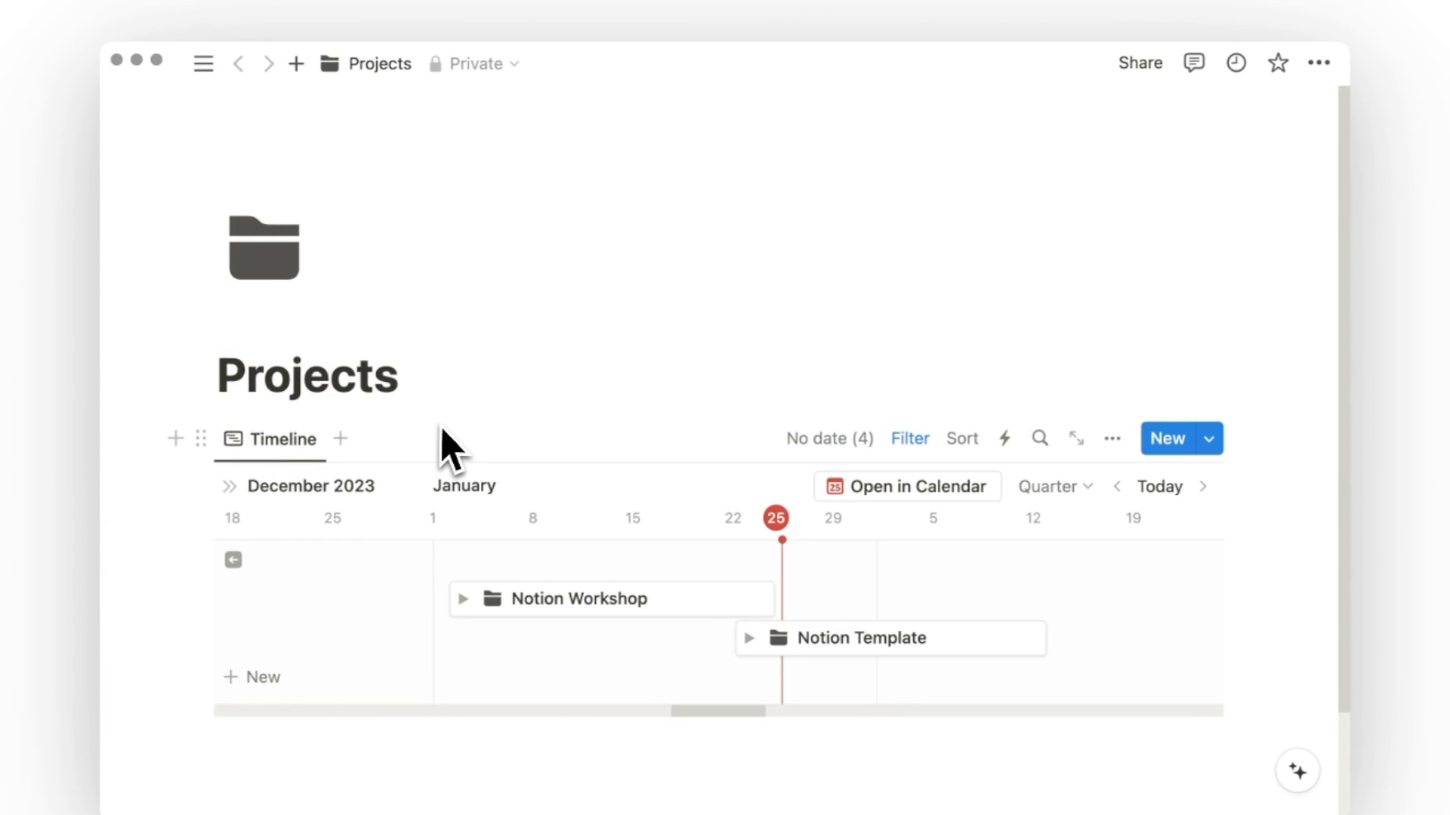
{"action": "left_click", "coordinate": [202, 63]}
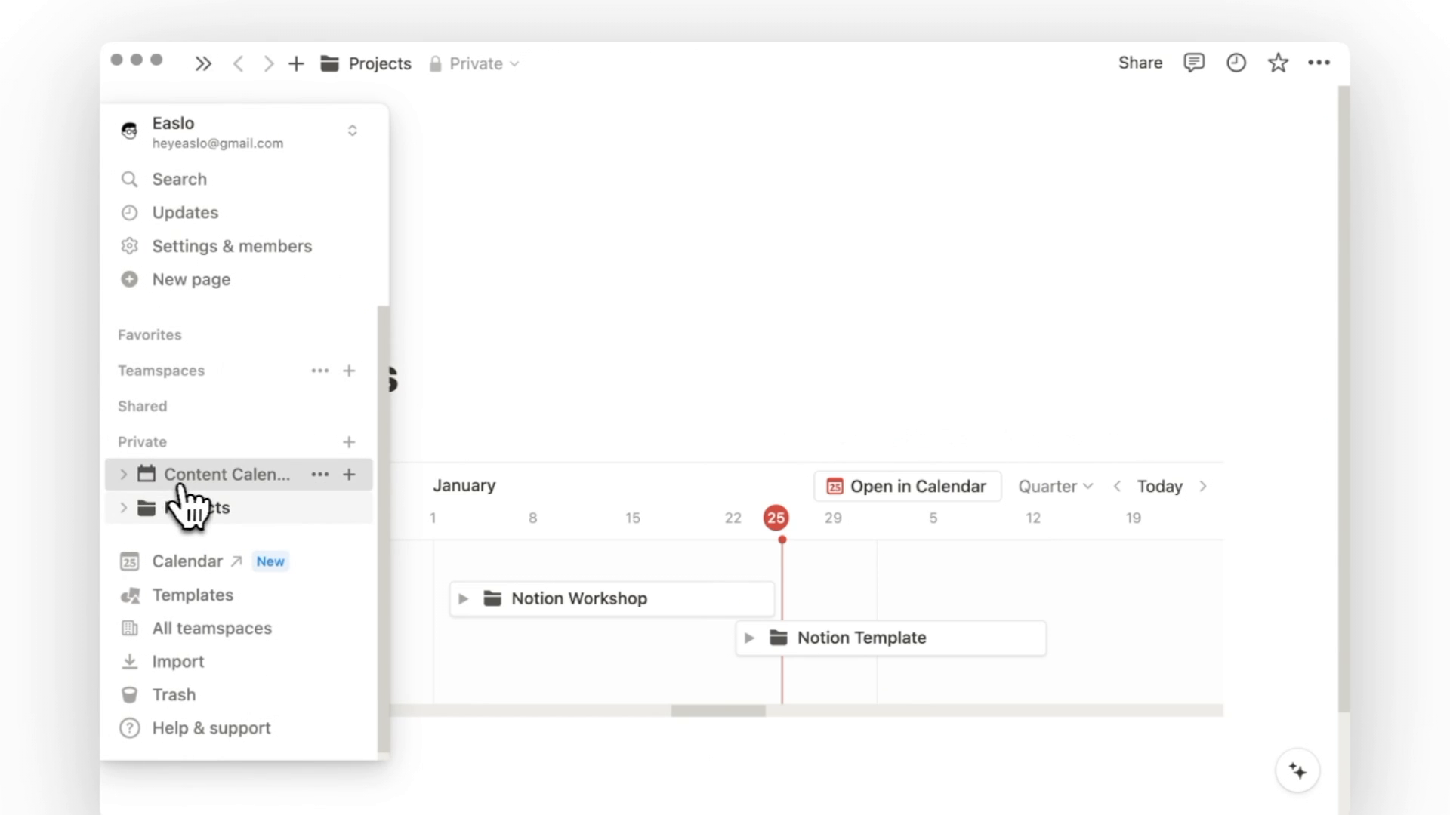
{"action": "left_click", "coordinate": [225, 474]}
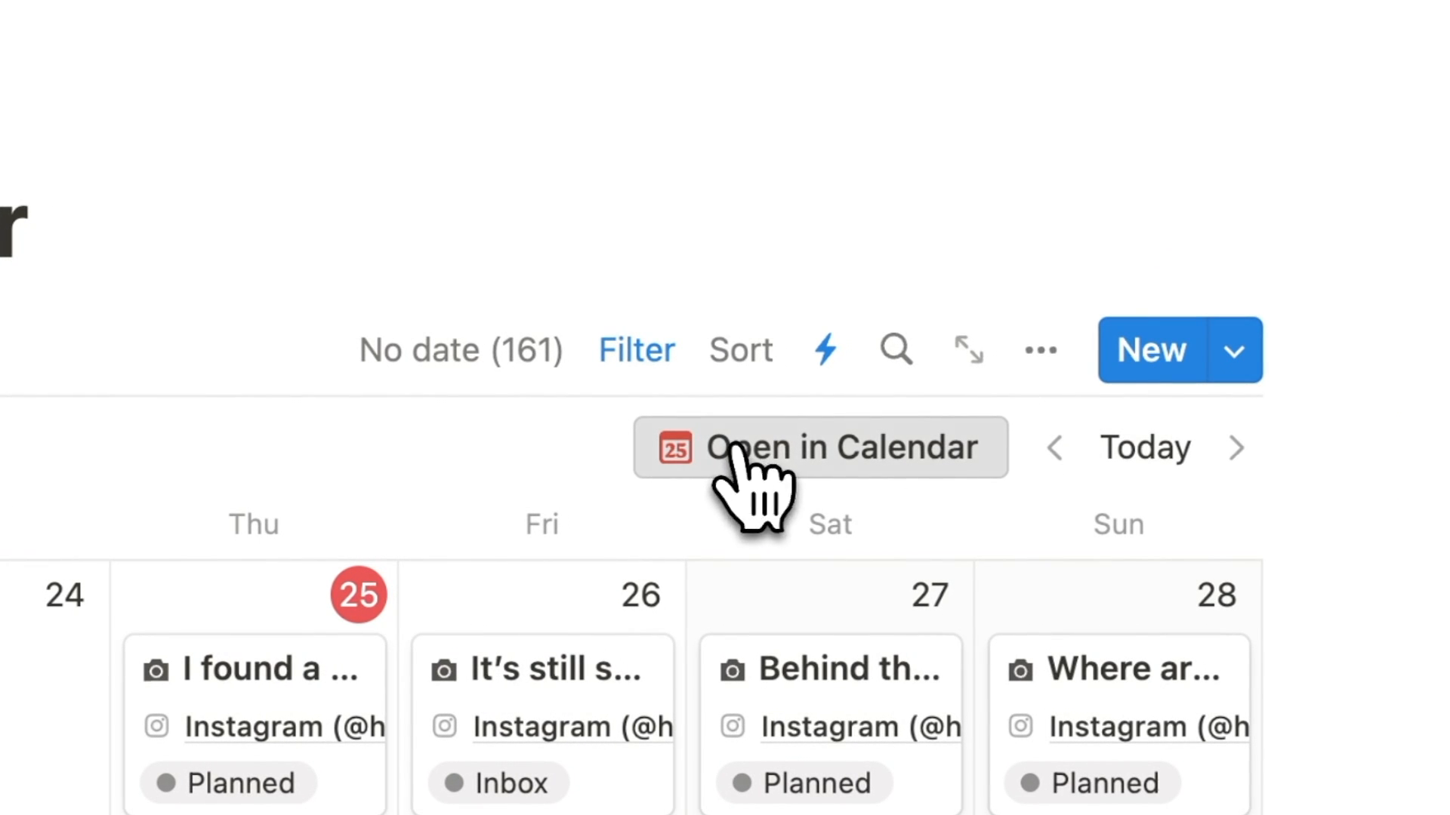
{"action": "left_click", "coordinate": [817, 447]}
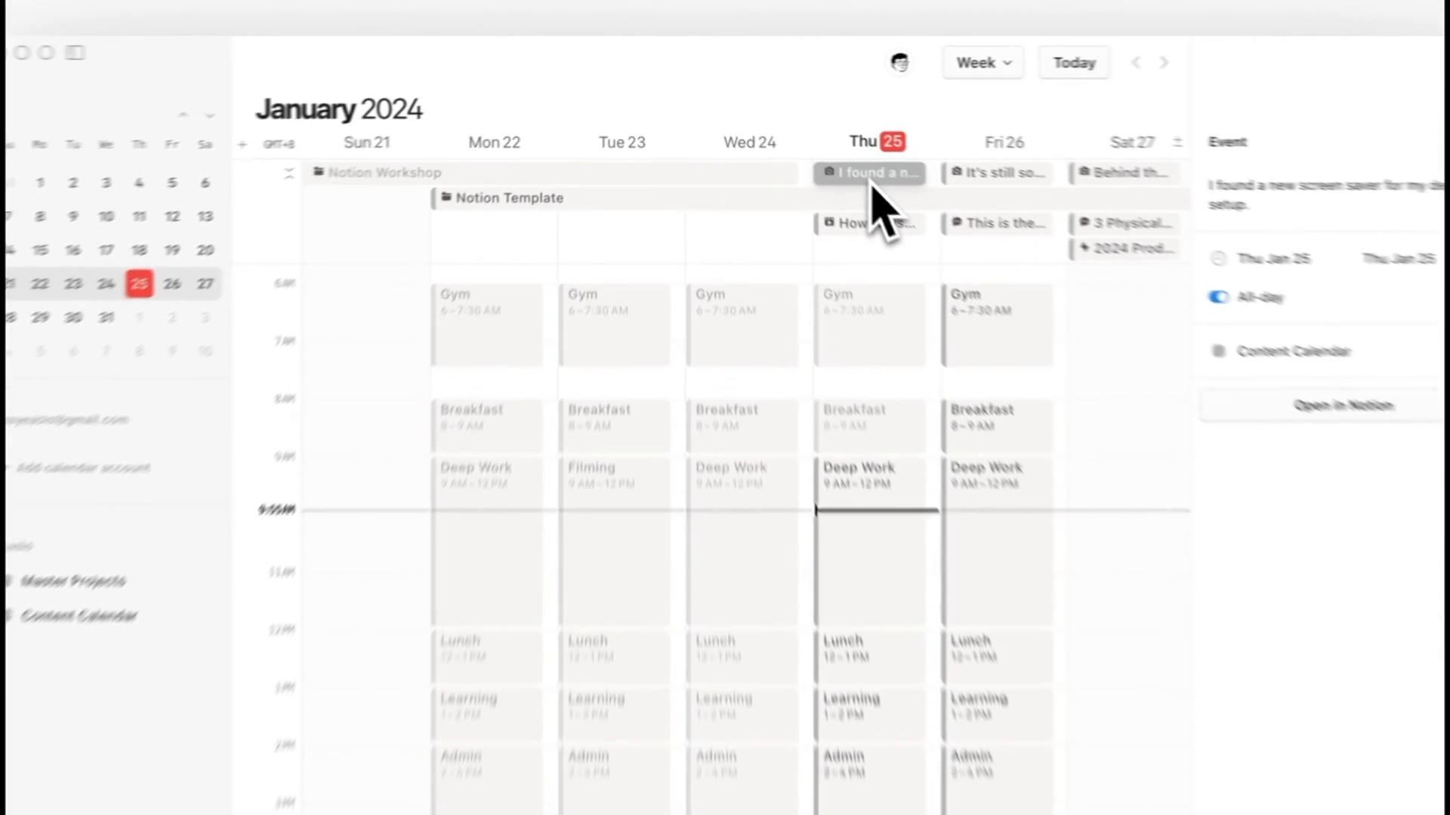
Step: View Thursday's all-day post details, then dismiss them and return to Notion
{"action": "left_click", "coordinate": [829, 193]}
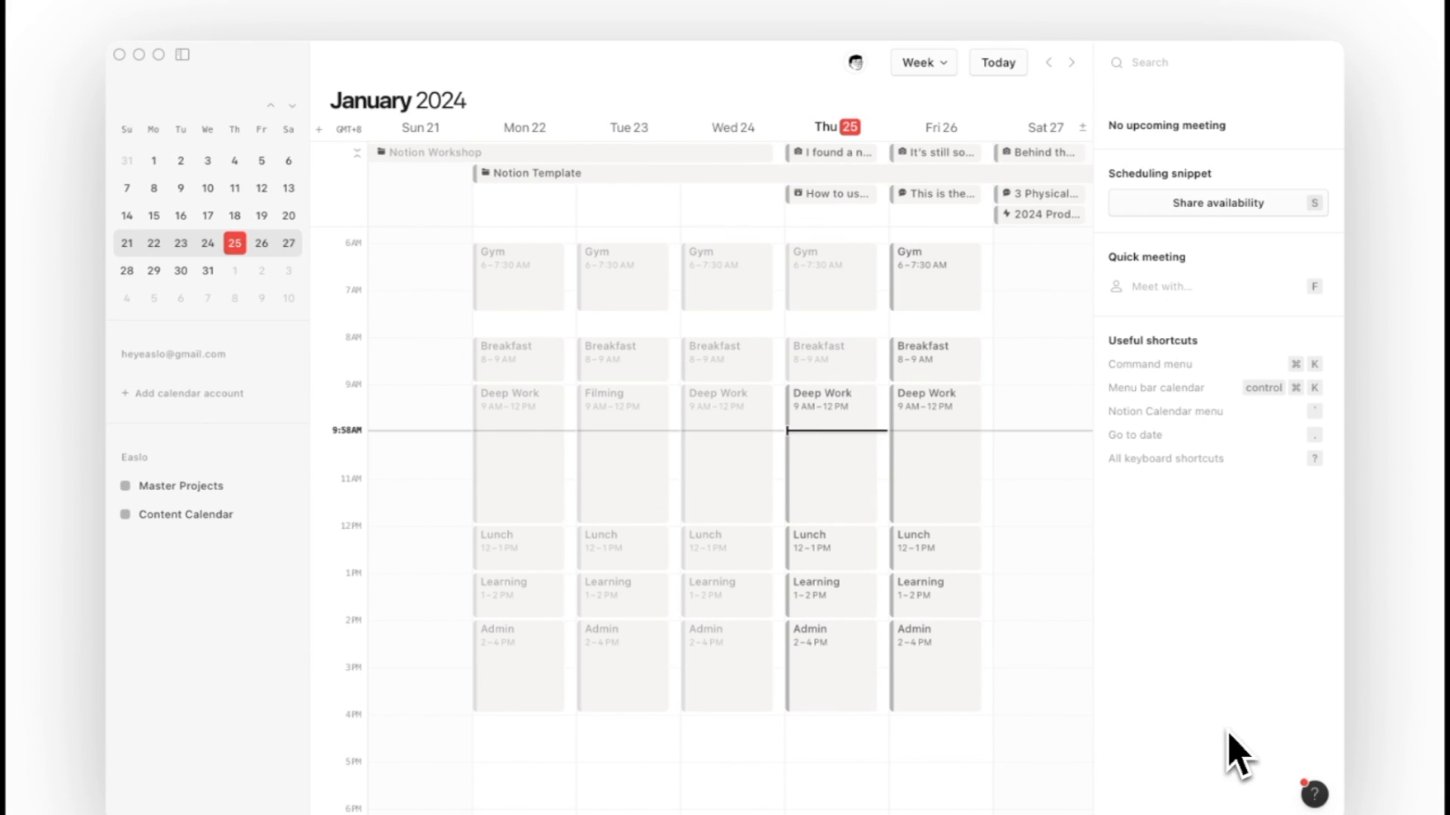
{"action": "left_click", "coordinate": [1313, 793]}
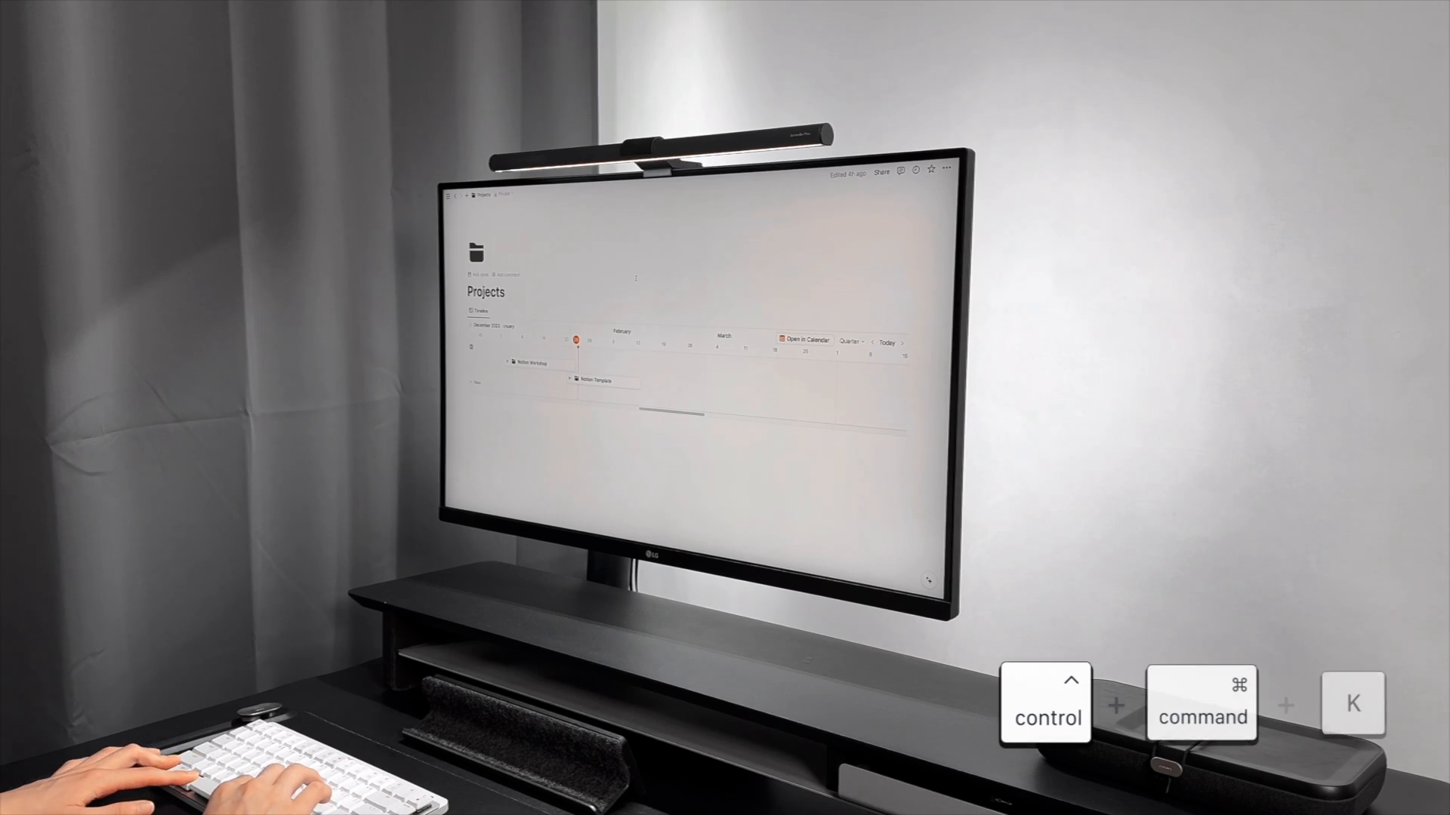
Step: Bring up Notion Calendar with Control+Command+K and switch to week view with W
{"action": "key", "text": "ctrl+cmd+k"}
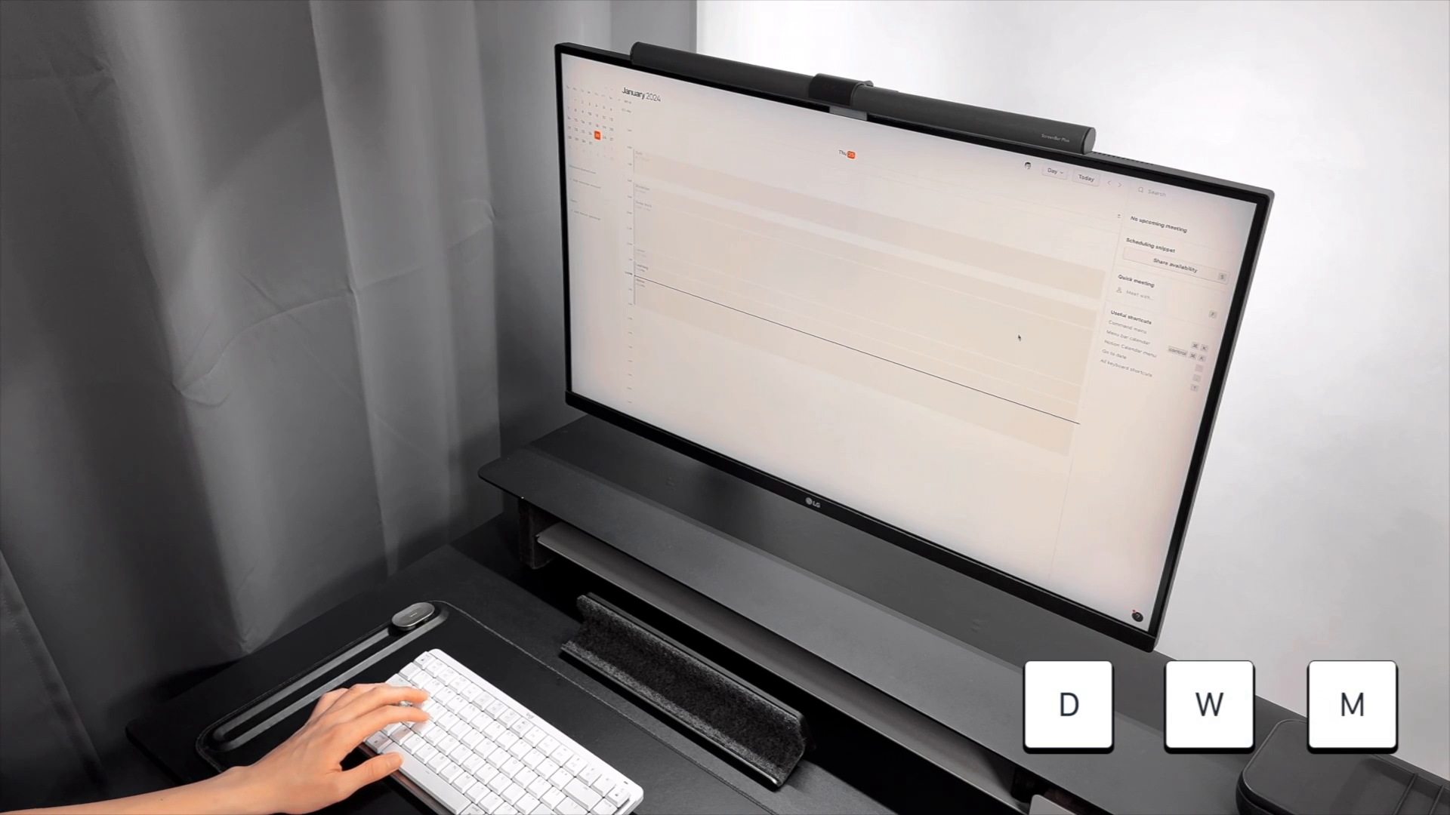
{"action": "key", "text": "w"}
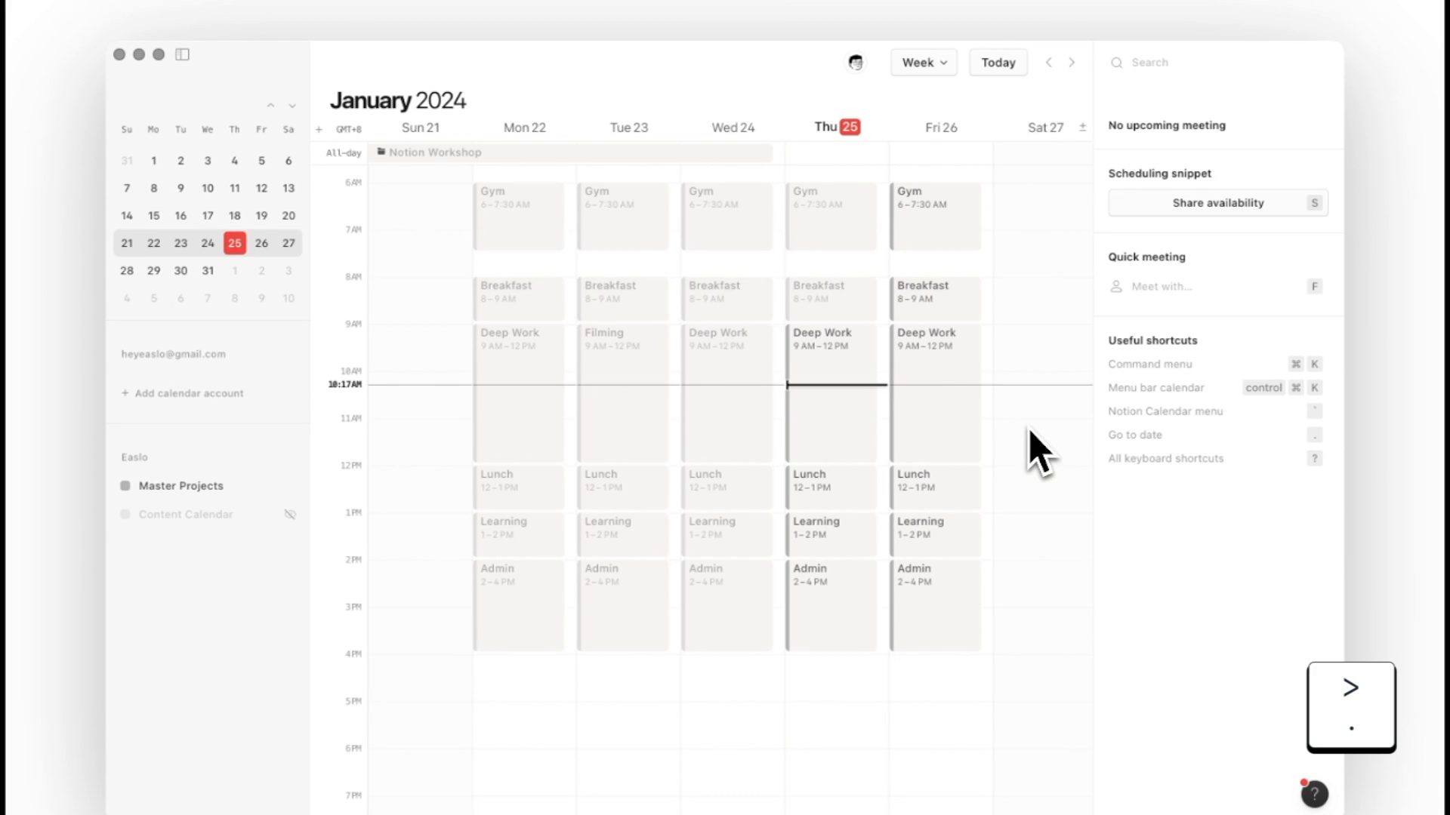
Step: Jump six weeks ahead to March 7th using Go to date
{"action": "key", "text": "."}
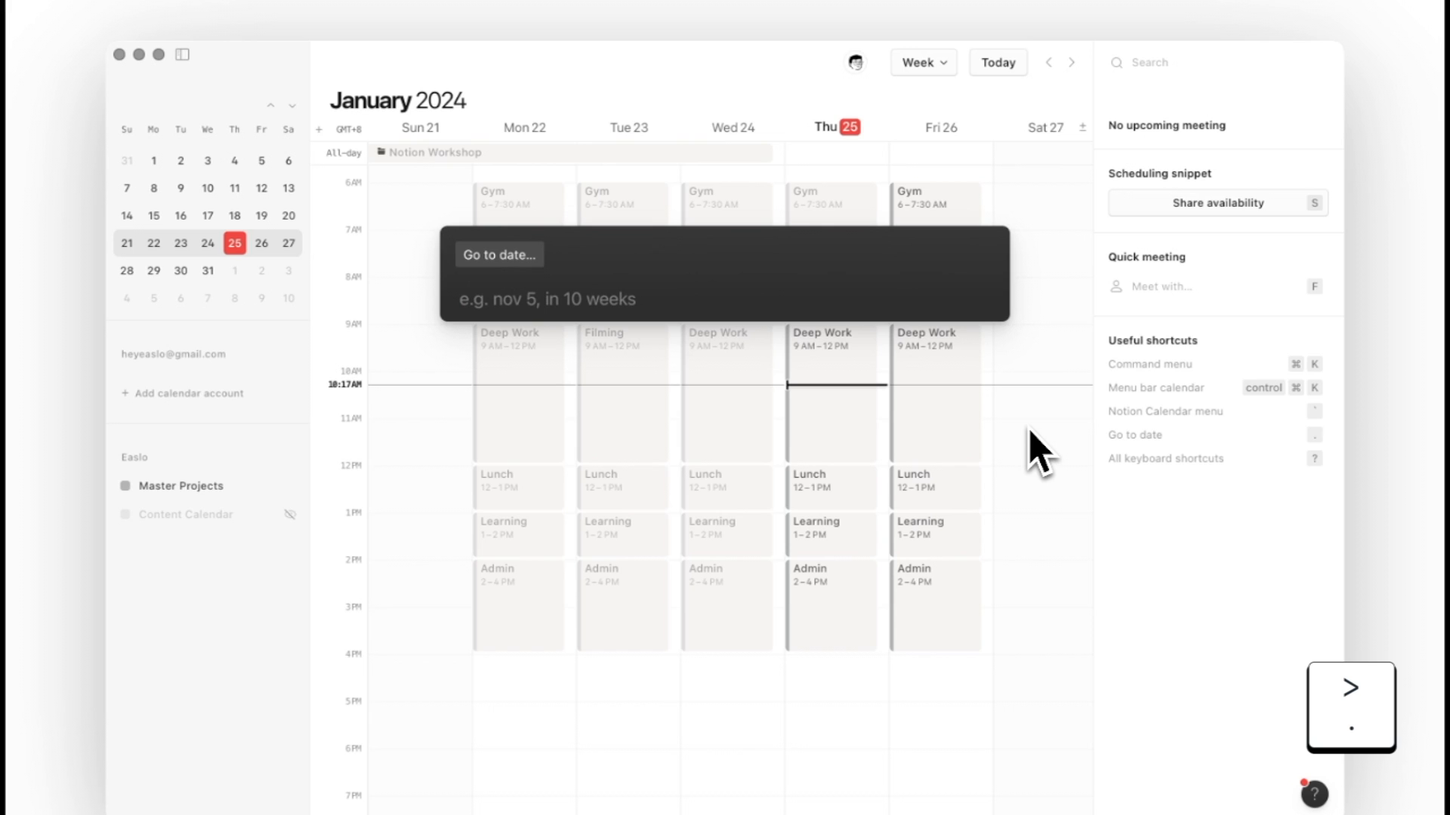
{"action": "type", "text": "6 weeks"}
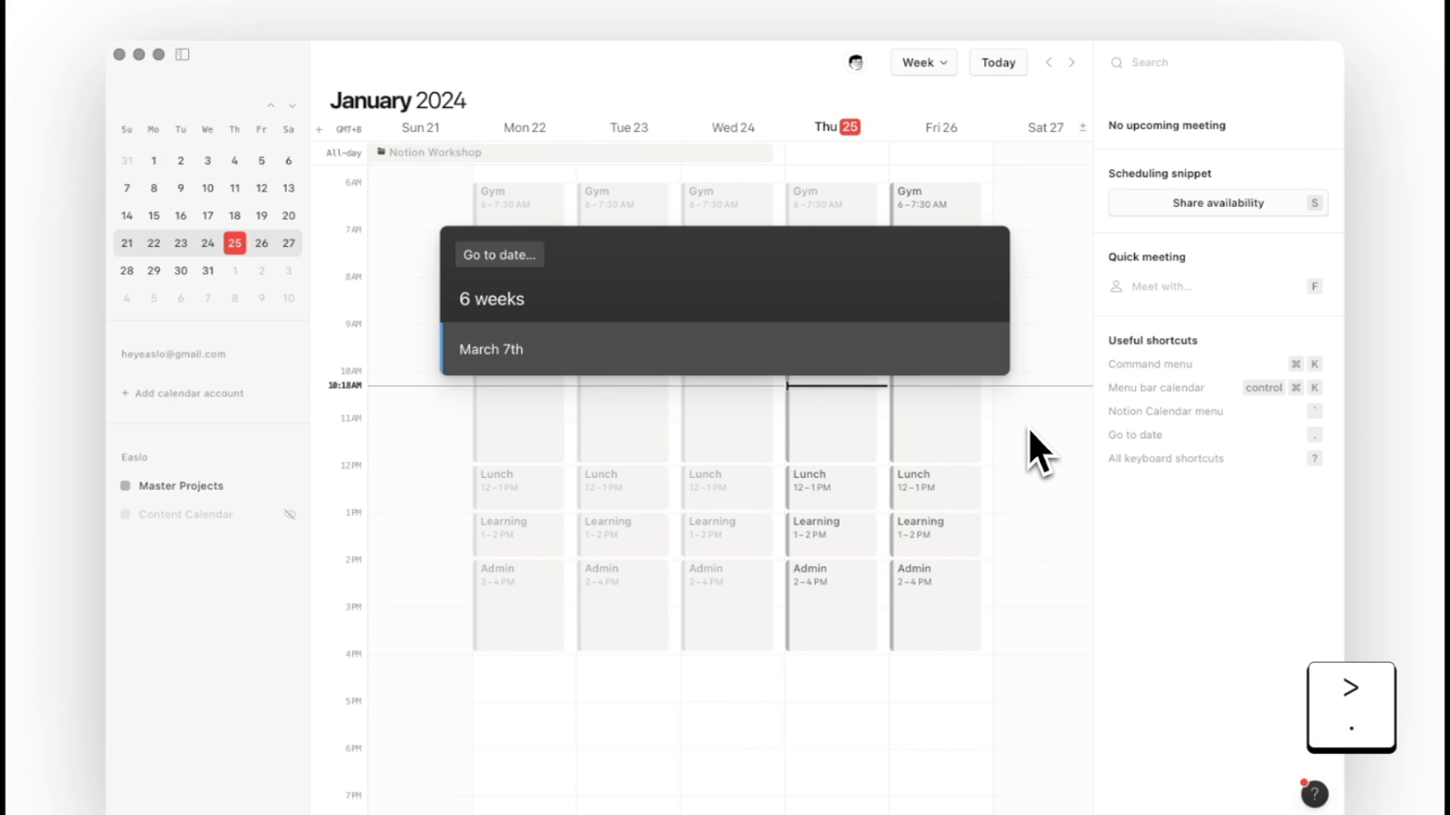
{"action": "left_click", "coordinate": [491, 349]}
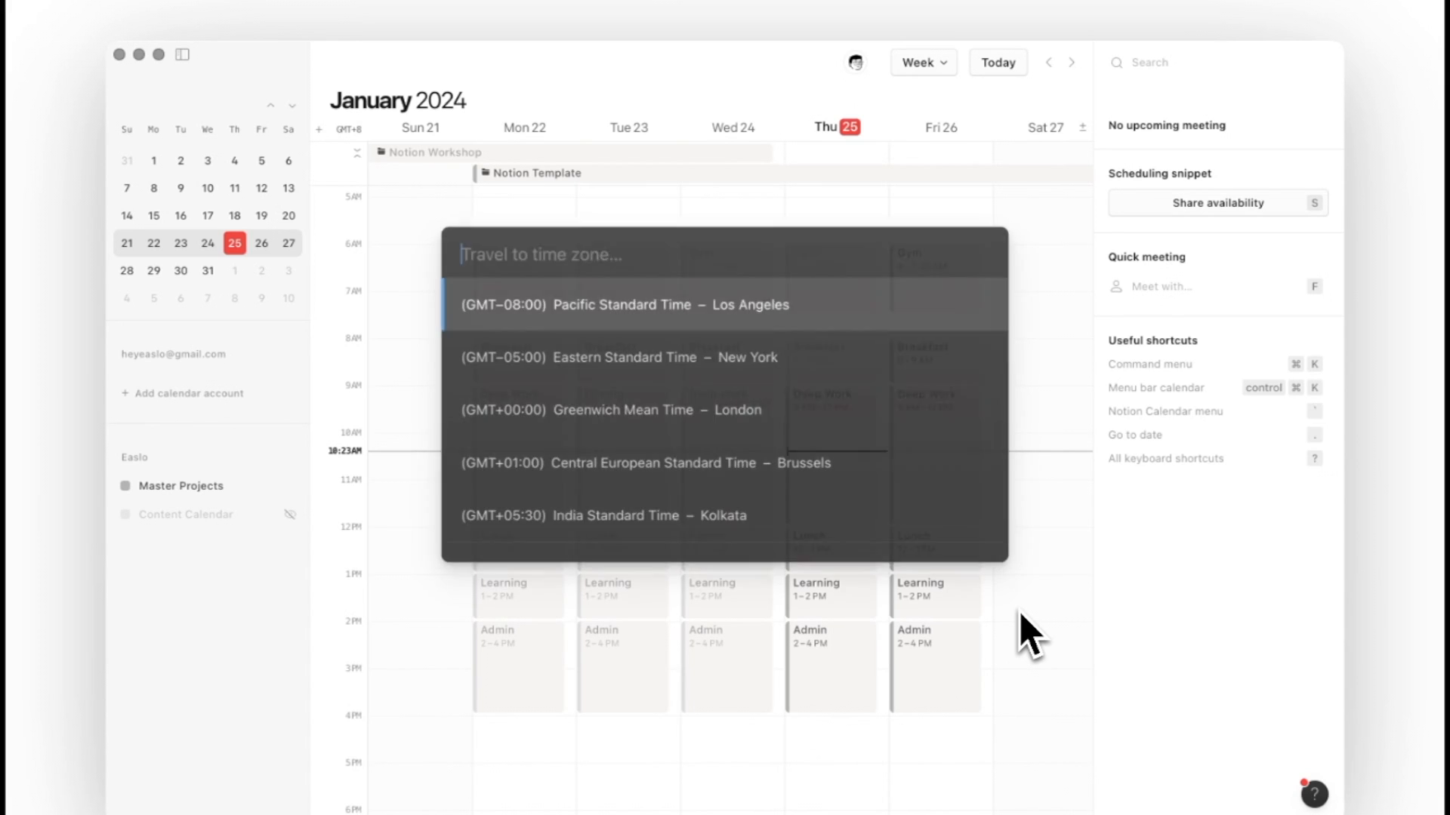
Step: Search 'new yo' in the time zone palette to show New York times
{"action": "type", "text": "new yo"}
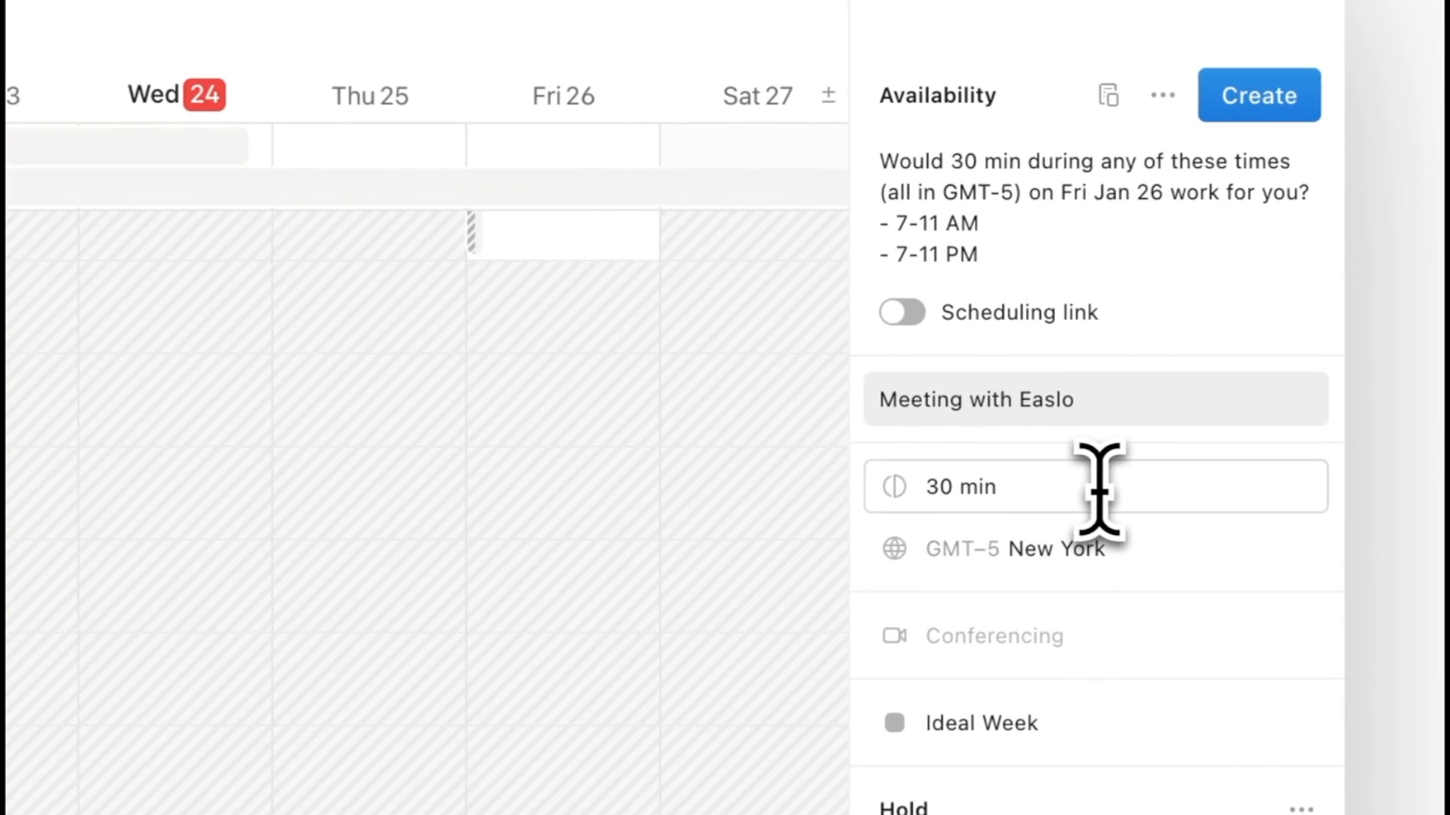
Step: Change the availability offer to 1-hour slots, enable a scheduling link, and preview bookable times
{"action": "left_click", "coordinate": [959, 487]}
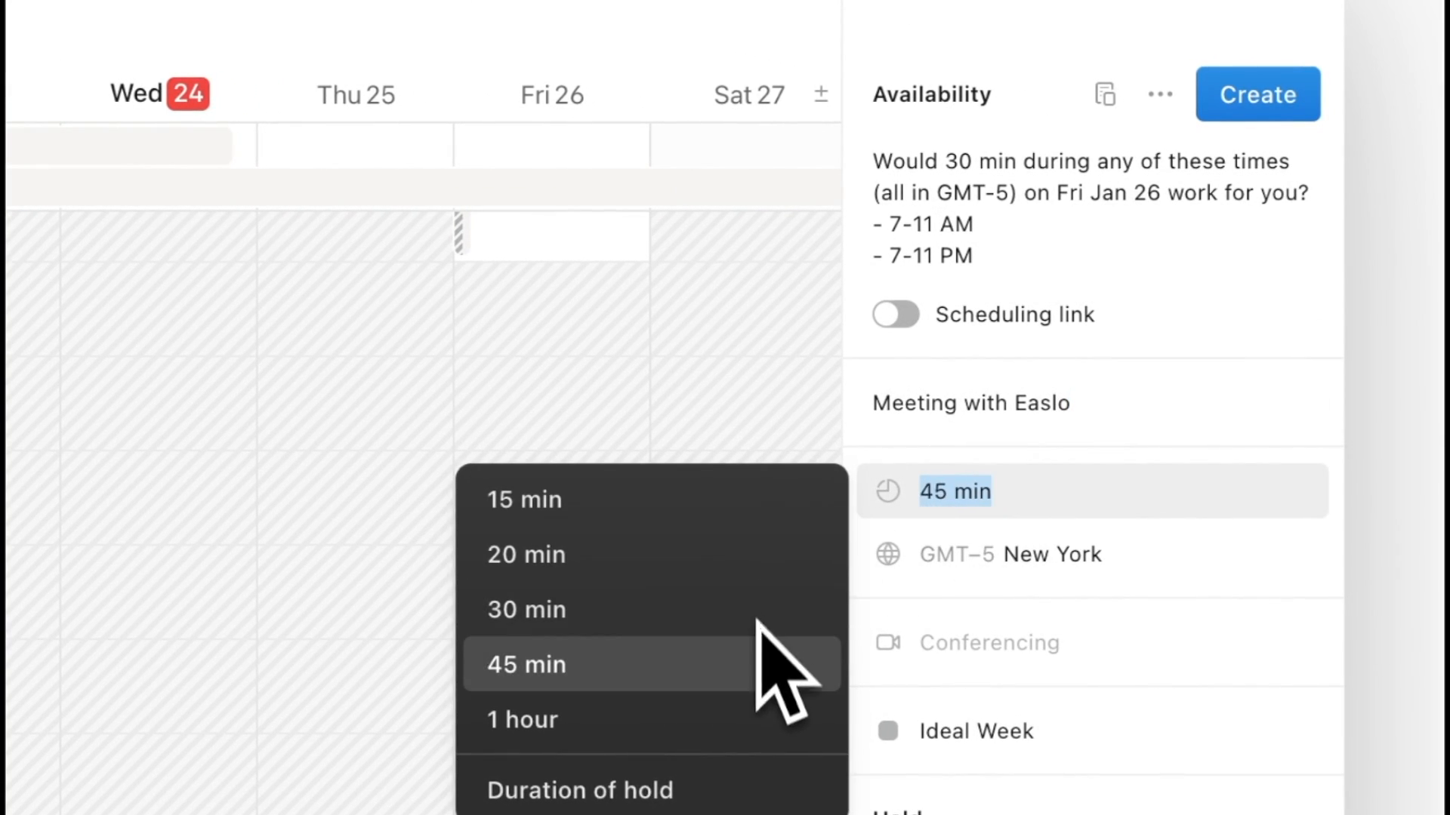
{"action": "left_click", "coordinate": [522, 719]}
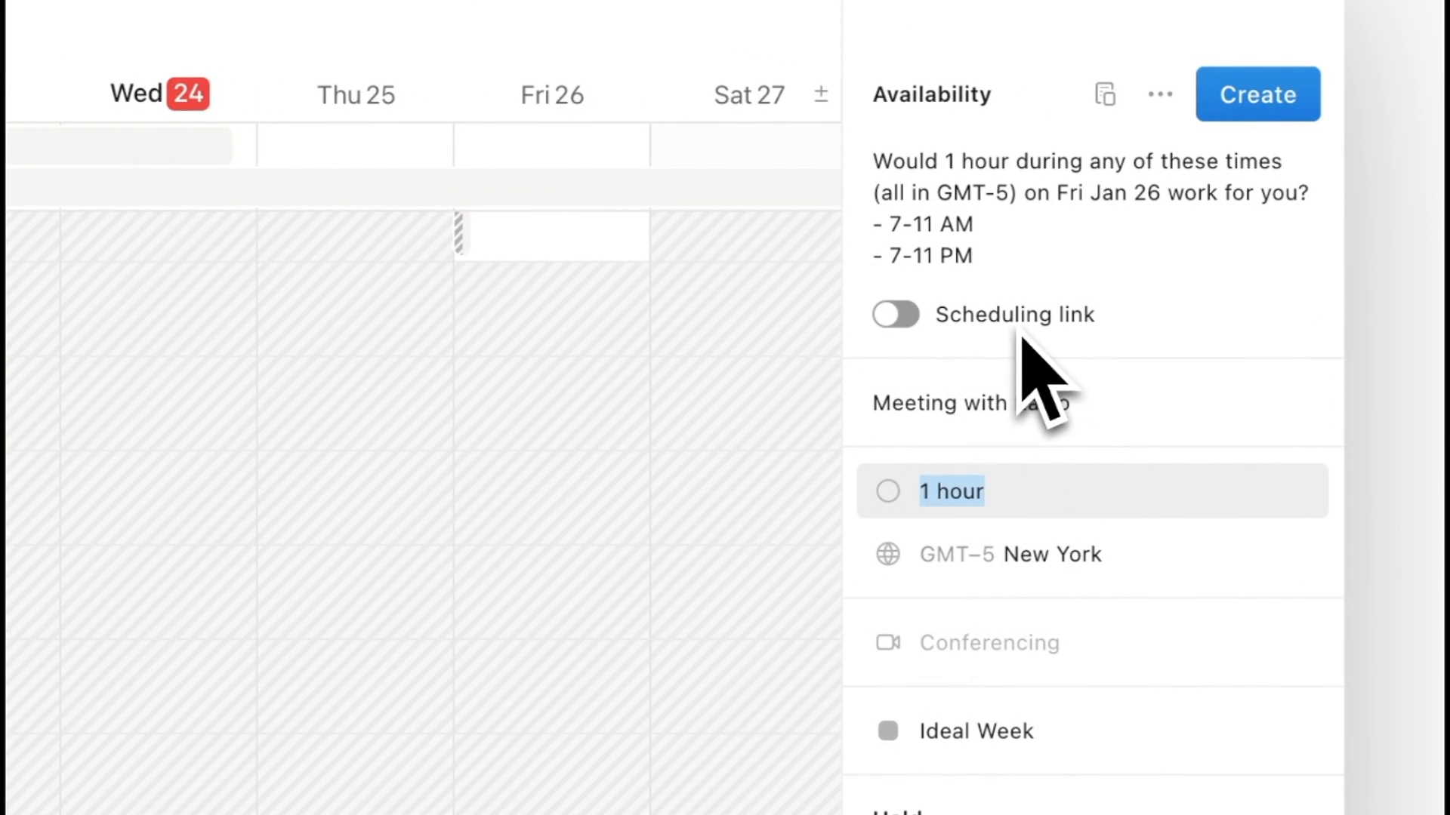
{"action": "left_click", "coordinate": [894, 314]}
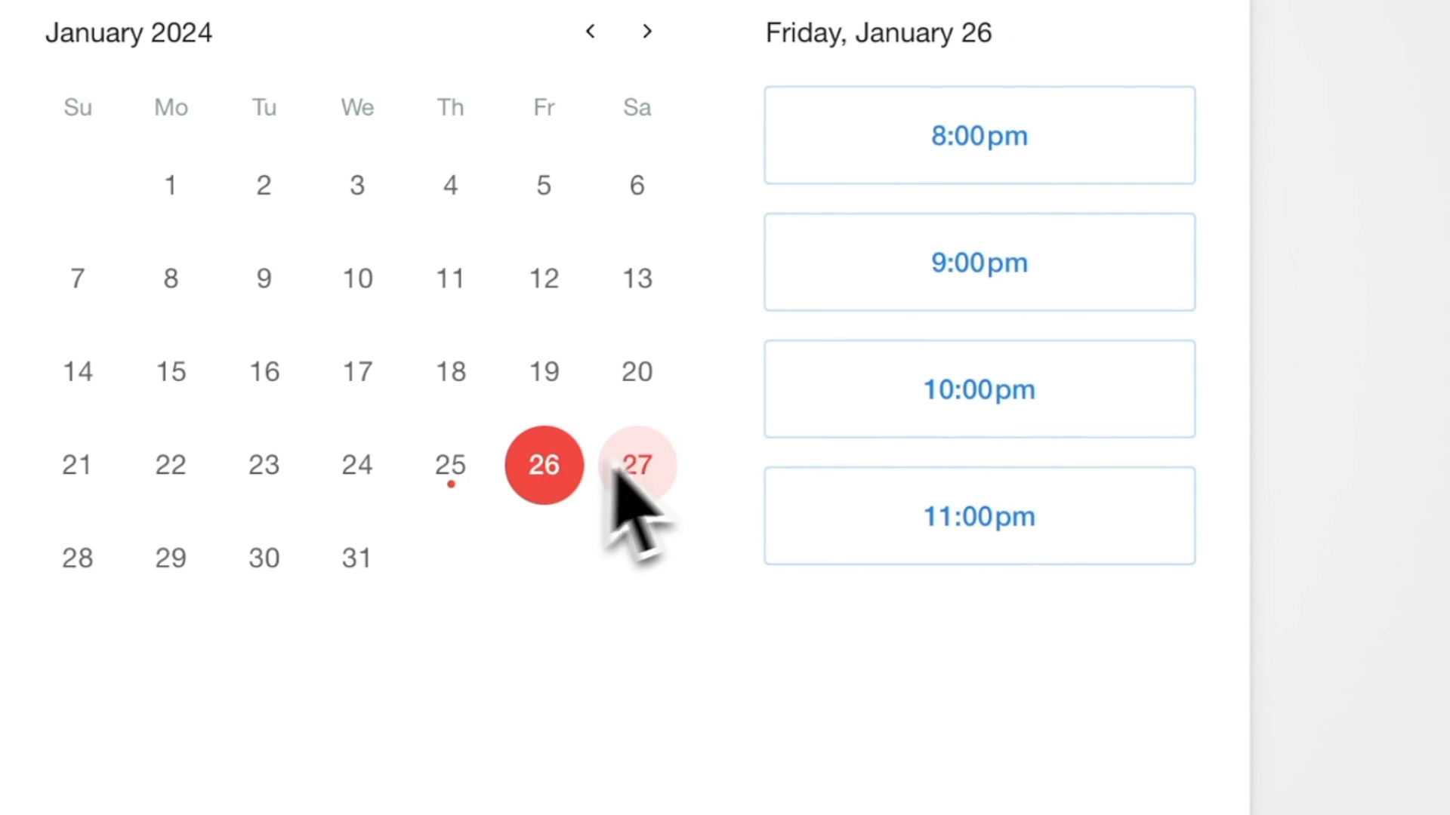
{"action": "left_click", "coordinate": [977, 388]}
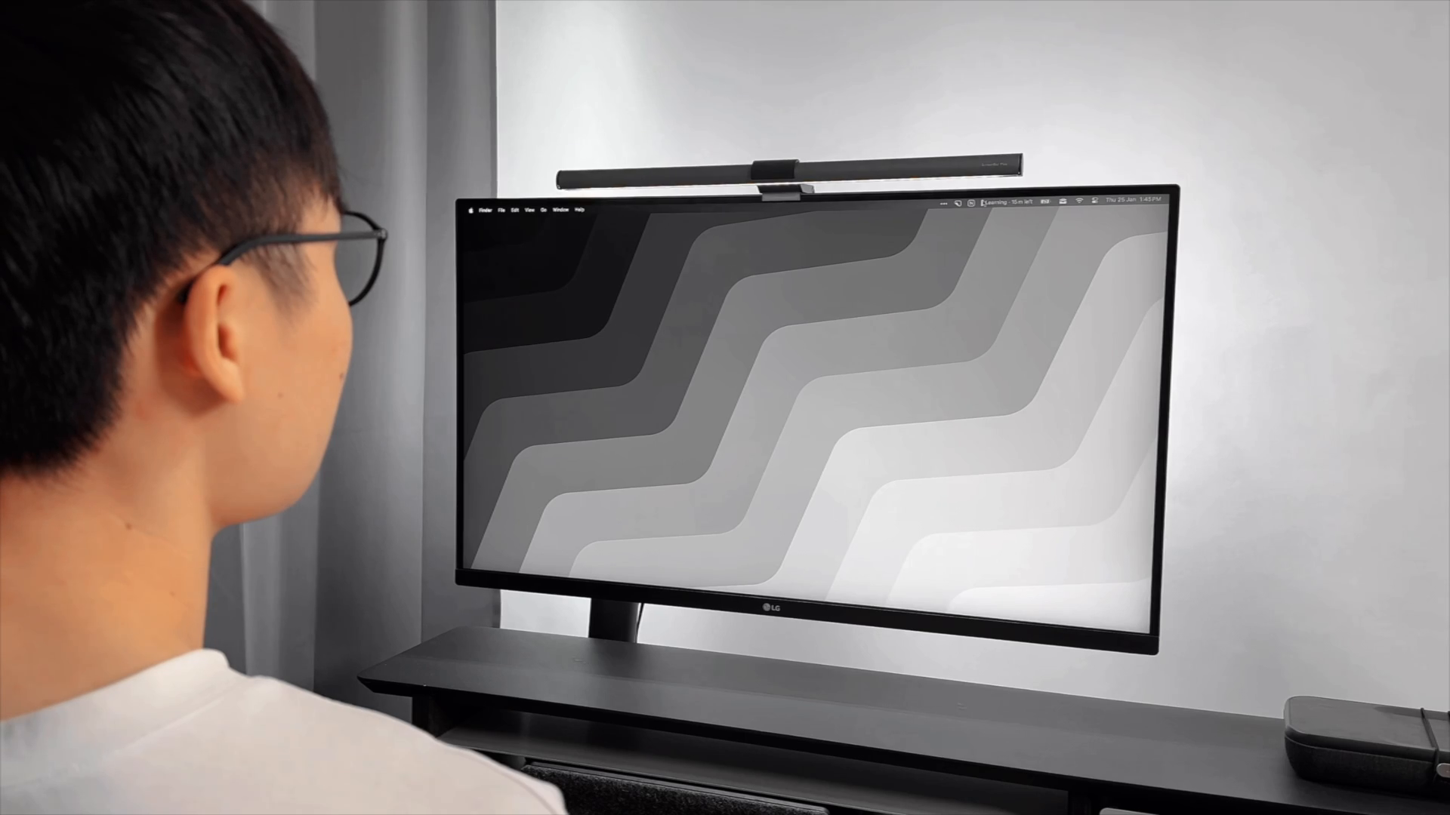
Step: List upcoming events from the menu bar and open tomorrow's Deep Work event
{"action": "left_click", "coordinate": [996, 203]}
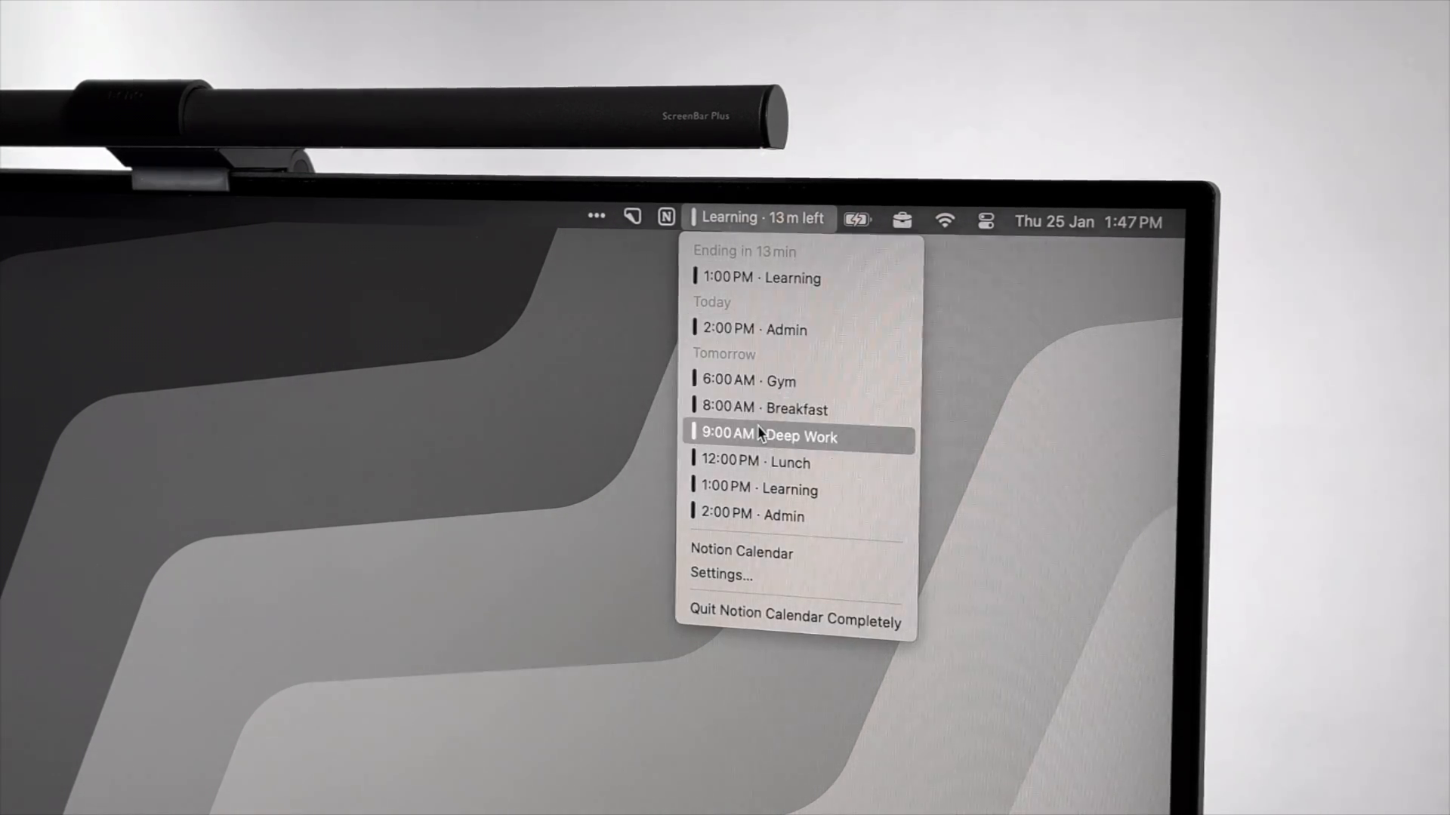
{"action": "left_click", "coordinate": [800, 436]}
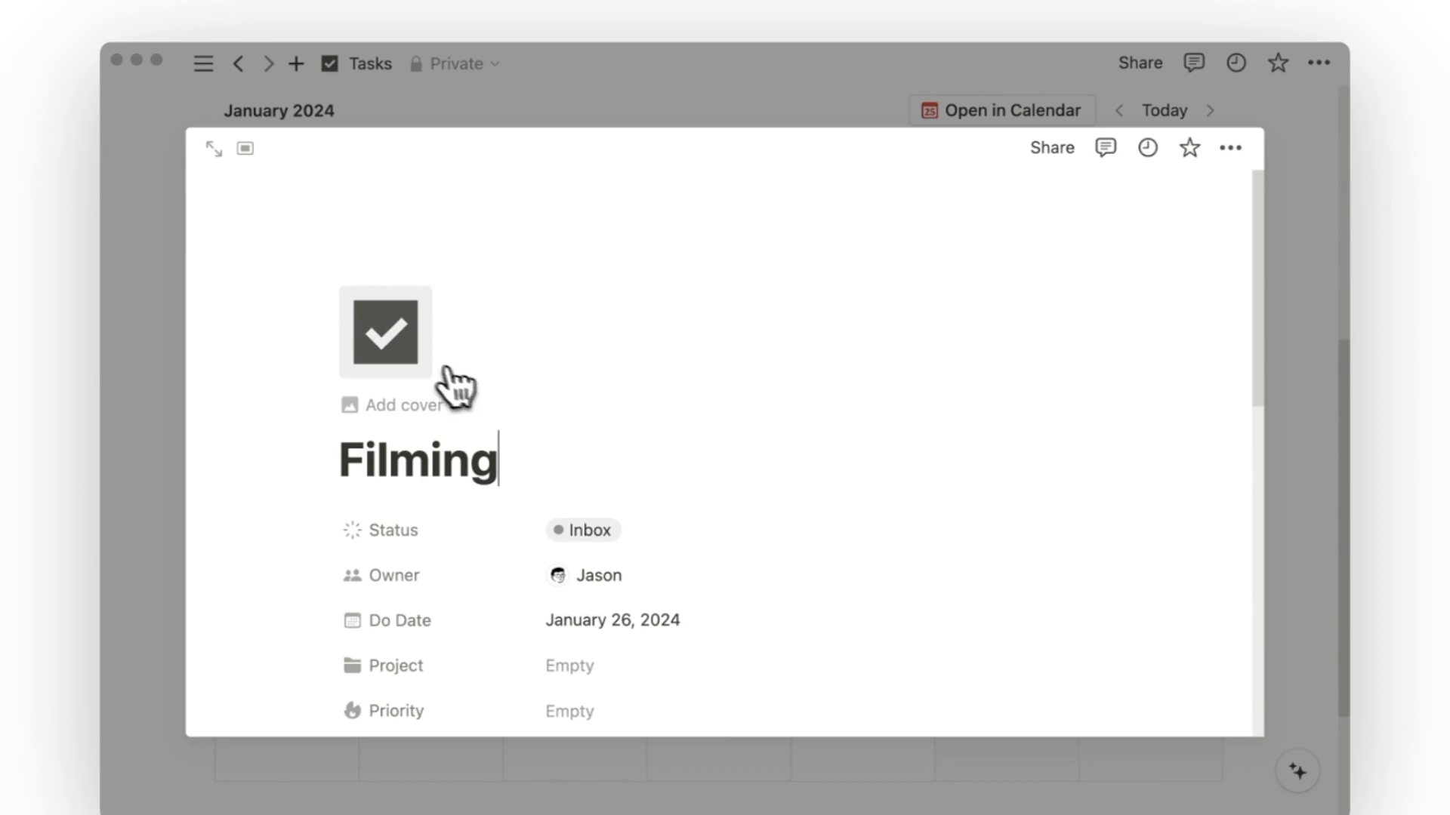
Step: Close the Filming task peek and open the Tasks database in Notion Calendar
{"action": "left_click", "coordinate": [385, 333]}
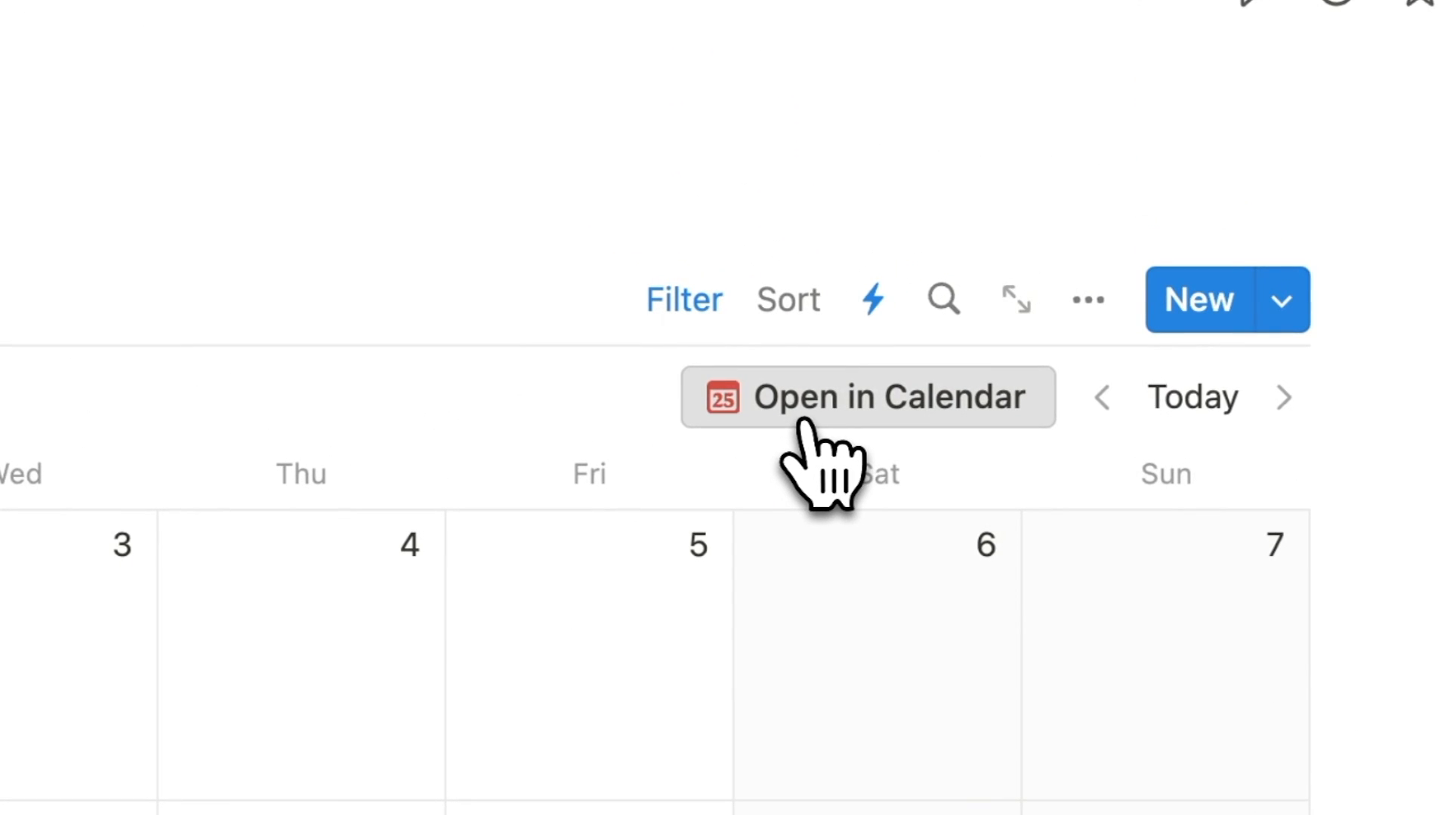
{"action": "left_click", "coordinate": [867, 396]}
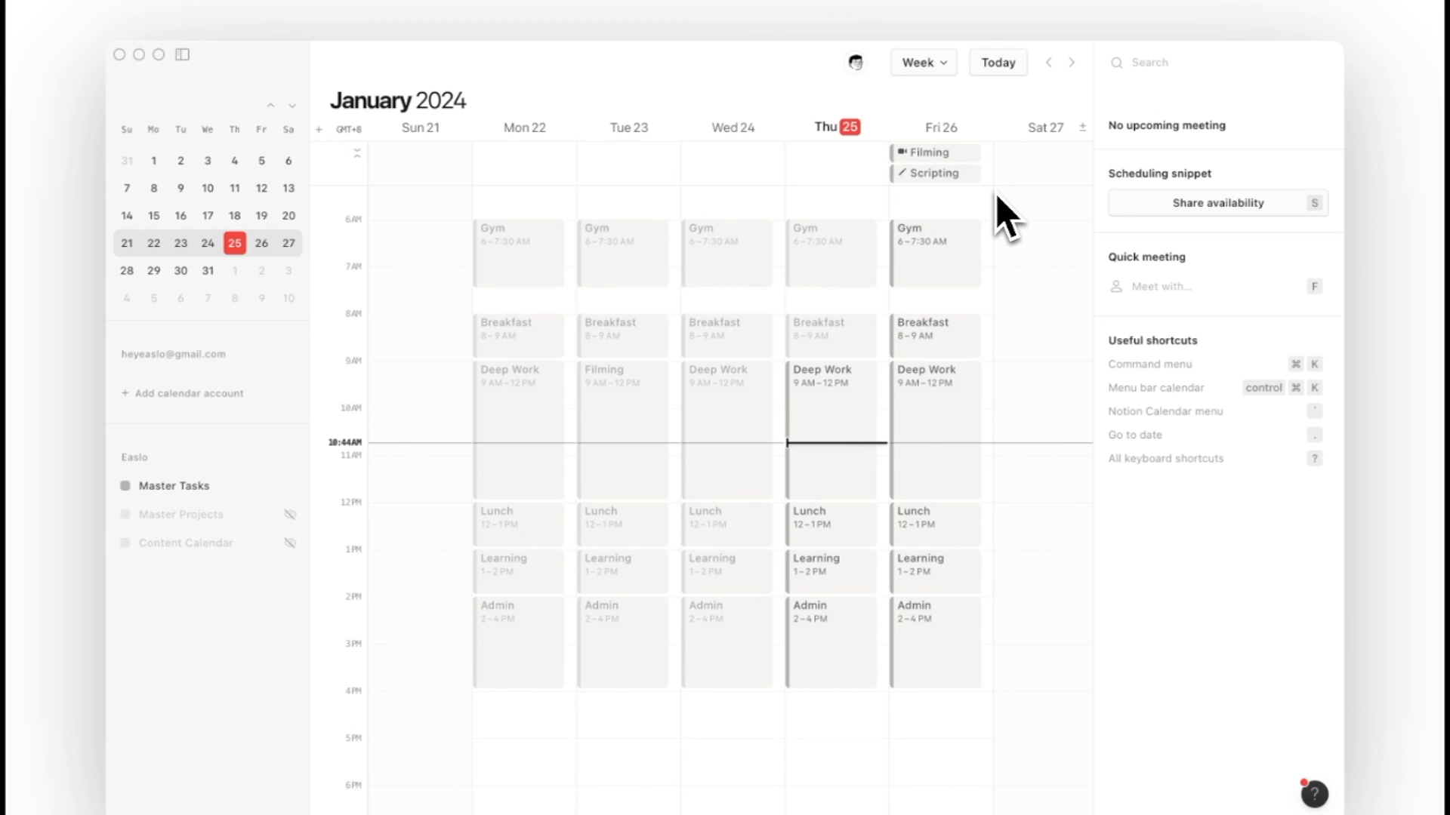
Step: Move the all-day Scripting task onto Friday 26's 9–9:45 AM Deep Work block
{"action": "left_click", "coordinate": [934, 173]}
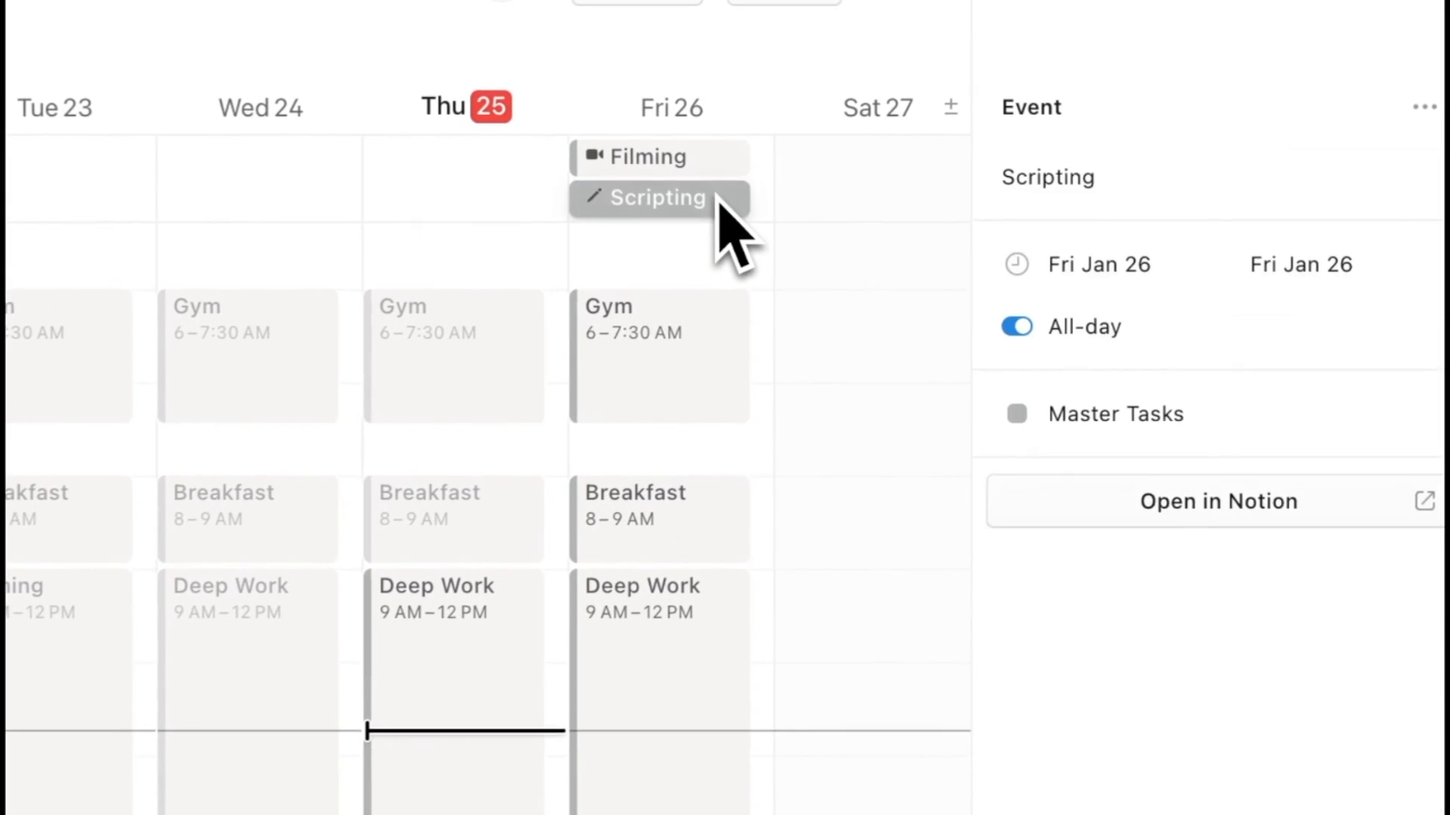
{"action": "left_click_drag", "start_coordinate": [659, 197], "coordinate": [652, 592]}
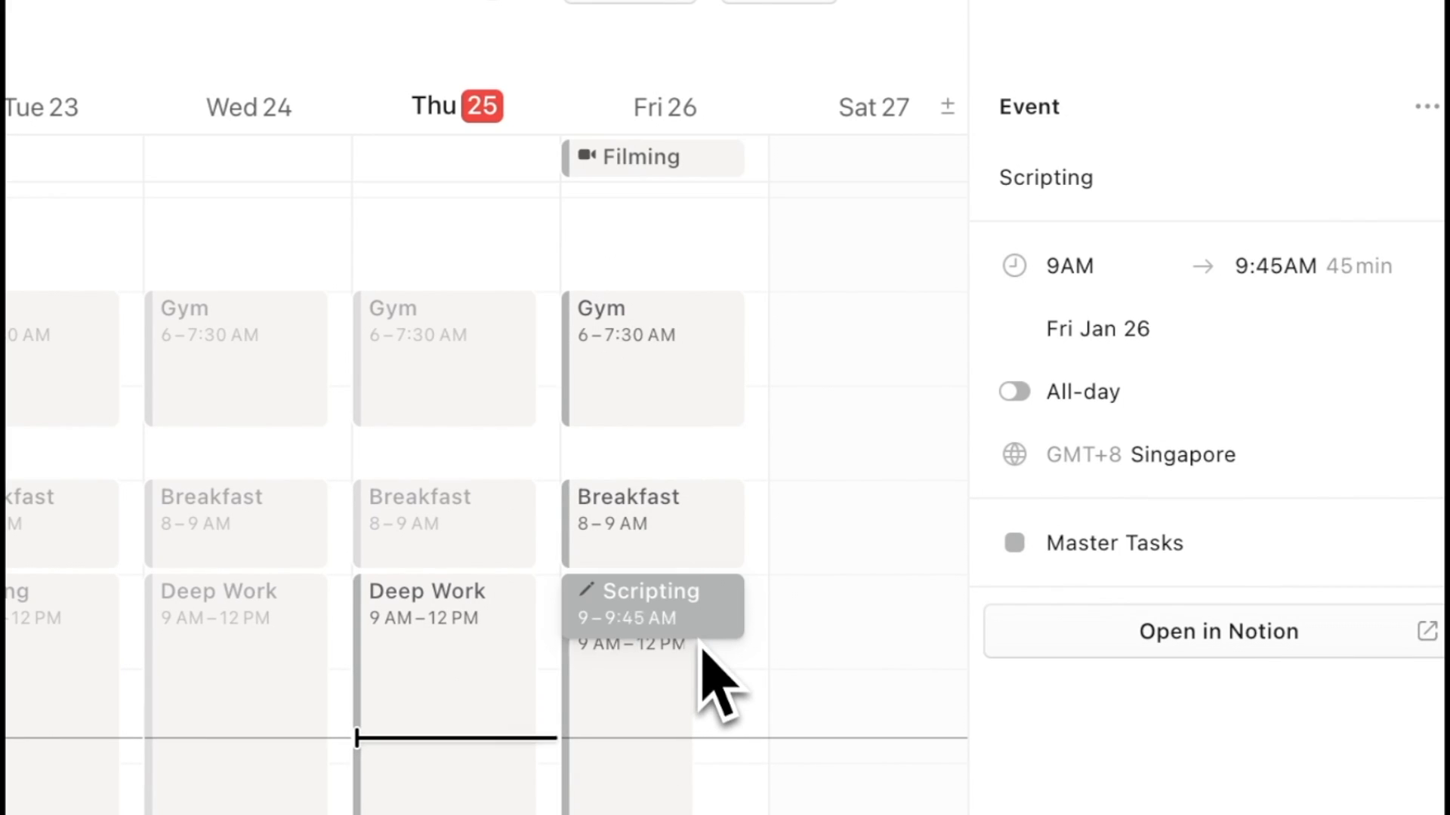